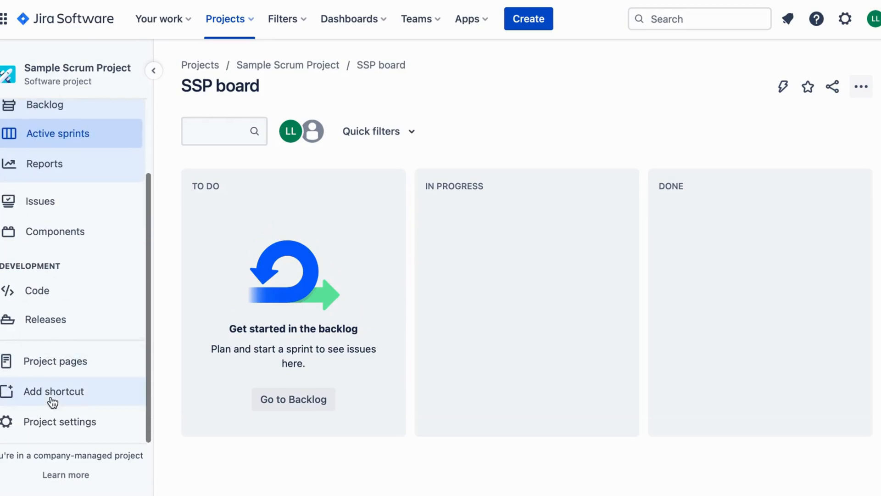
- Go to Sample Scrum Project's settings and its Automation section
{"action": "left_click", "coordinate": [59, 421]}
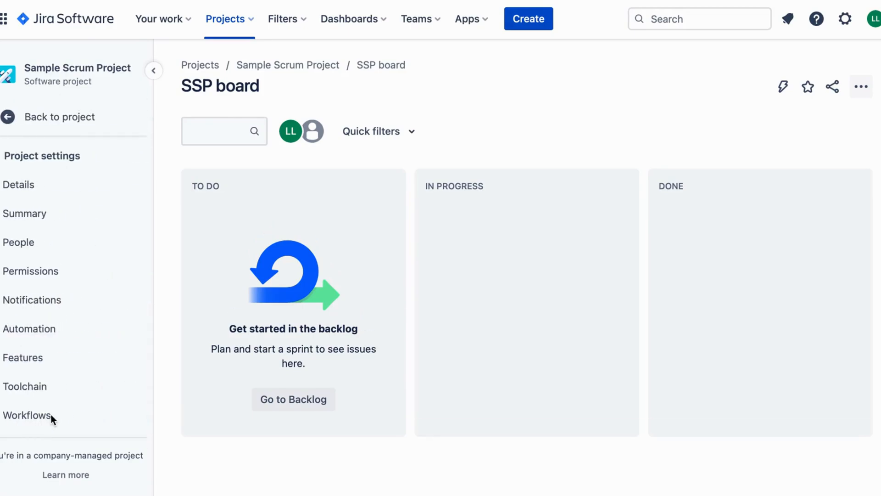
{"action": "mouse_move", "coordinate": [29, 331]}
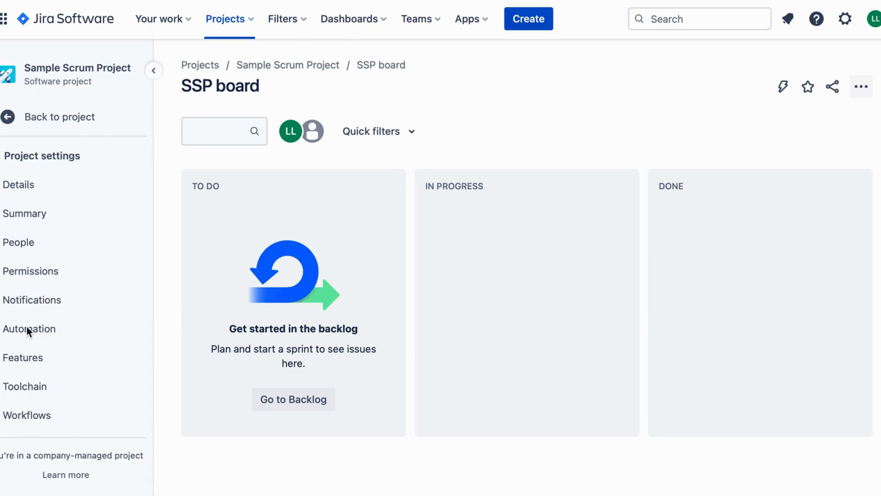
{"action": "left_click", "coordinate": [19, 185]}
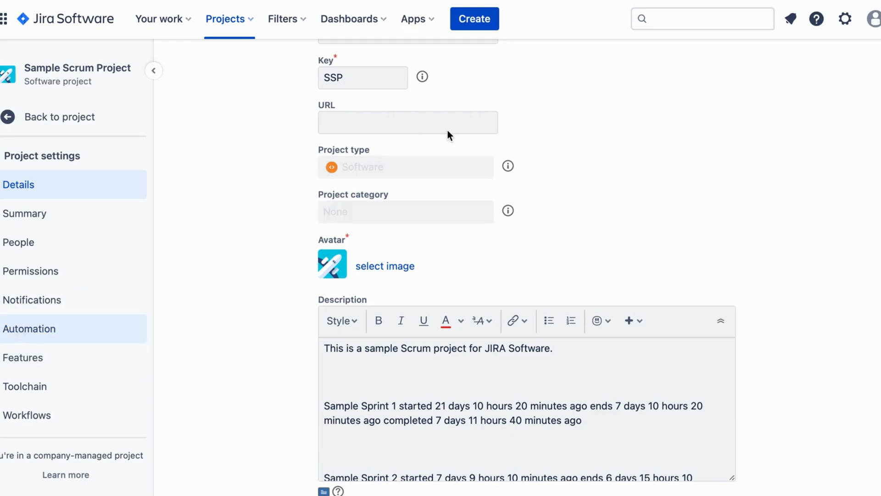
- Review the rule's Issue created trigger, Issue Type equals Story condition, and Summary edit action
{"action": "left_click", "coordinate": [30, 329]}
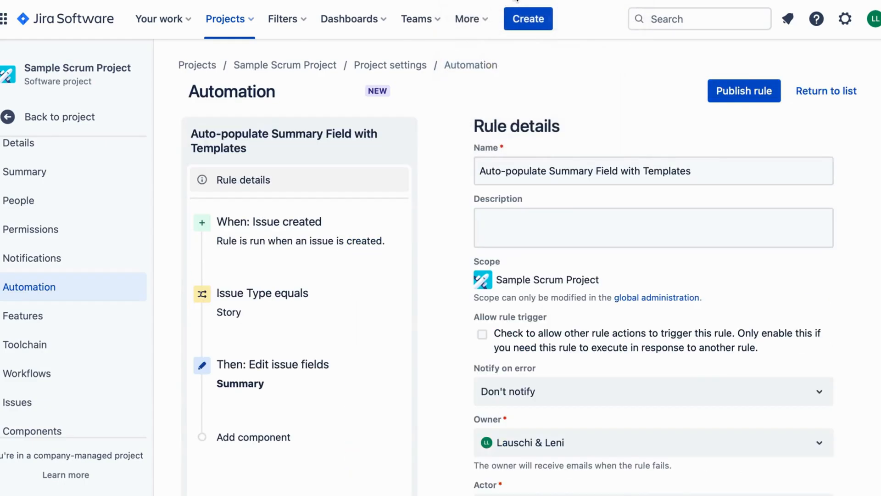
{"action": "mouse_move", "coordinate": [335, 227]}
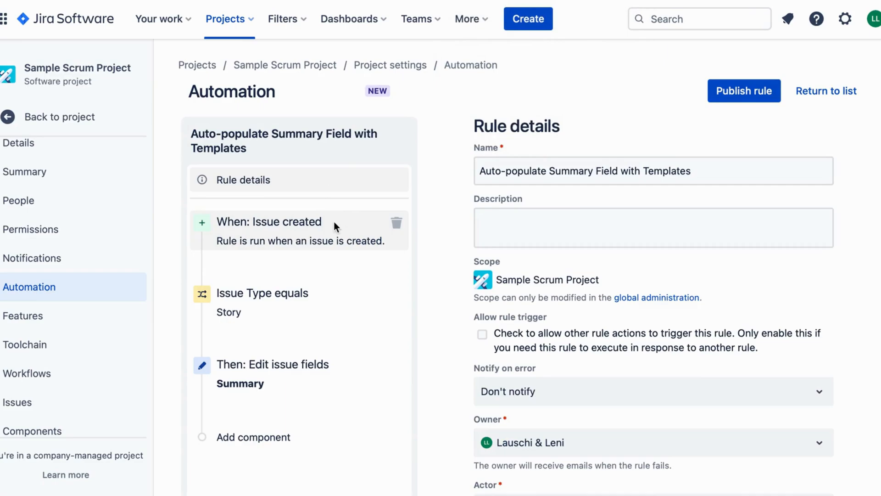
{"action": "left_click", "coordinate": [269, 222]}
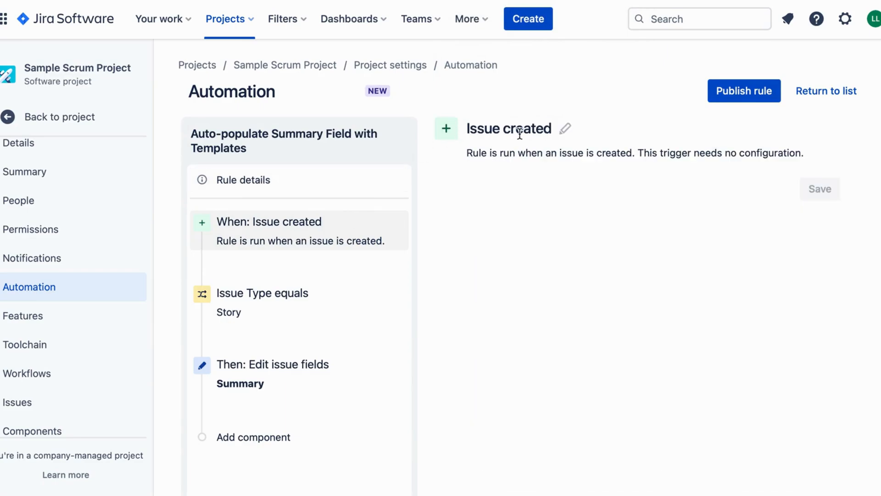
{"action": "left_click", "coordinate": [262, 293]}
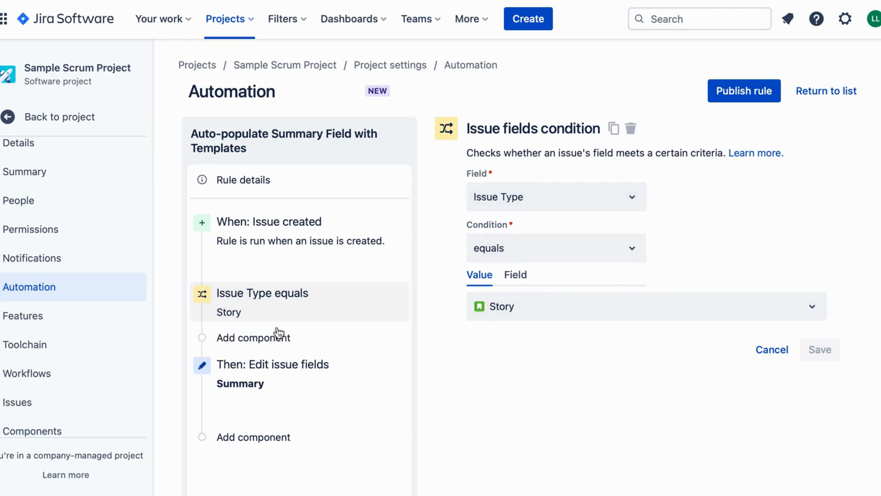
{"action": "left_click", "coordinate": [269, 365]}
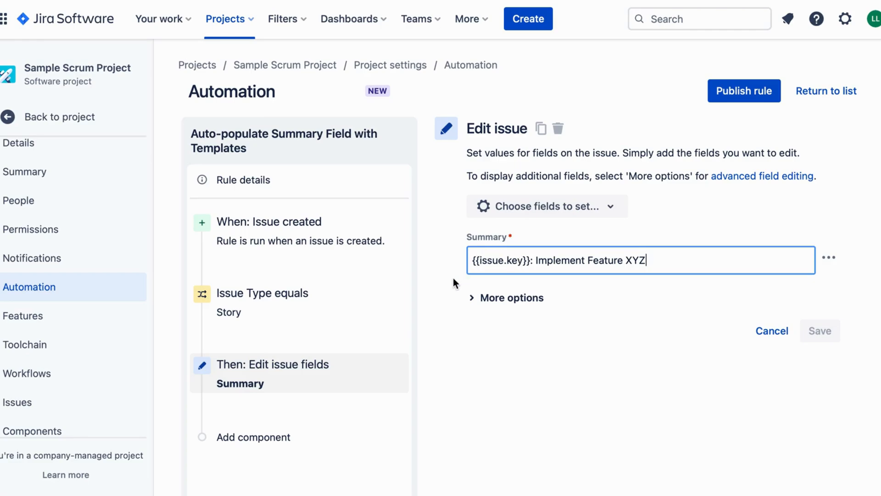
{"action": "mouse_move", "coordinate": [671, 283]}
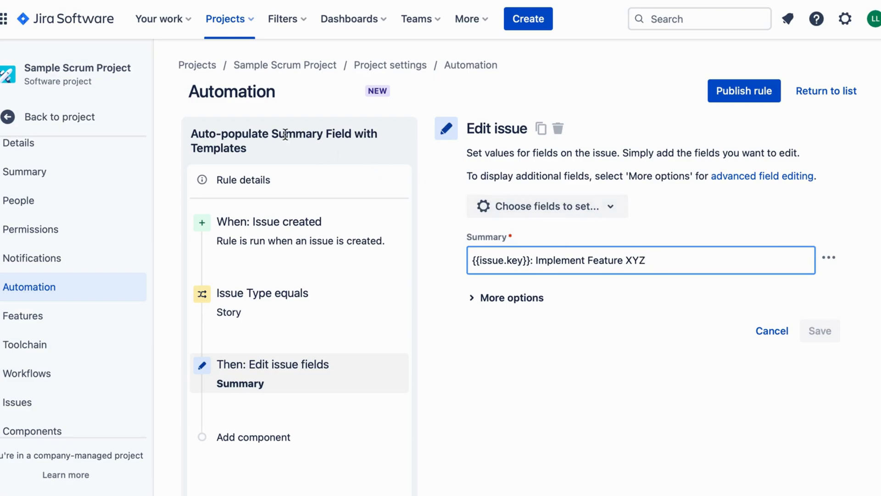
{"action": "mouse_move", "coordinate": [273, 138]}
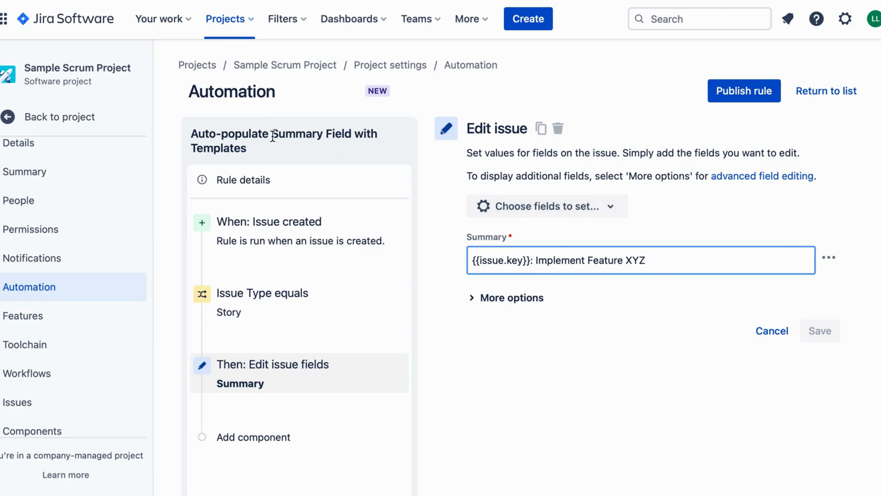
{"action": "mouse_move", "coordinate": [722, 213]}
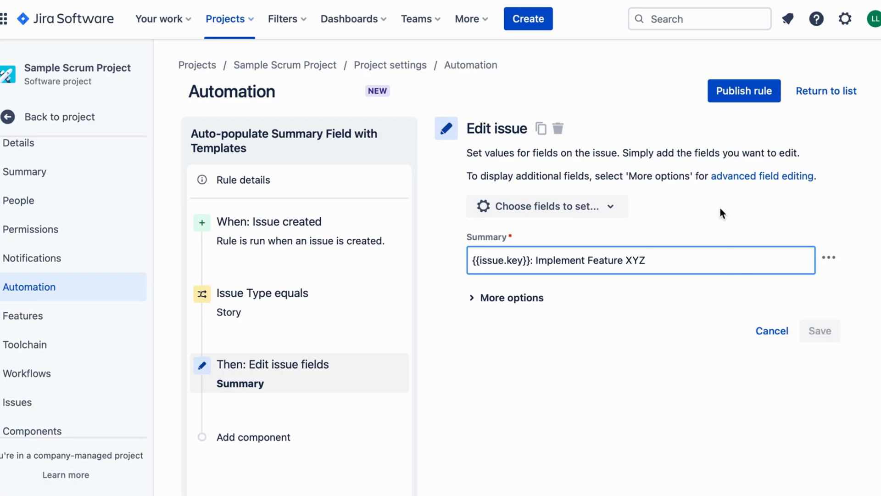
- Publish the Auto-populate Summary Field with Templates rule and turn it on
{"action": "left_click", "coordinate": [744, 91]}
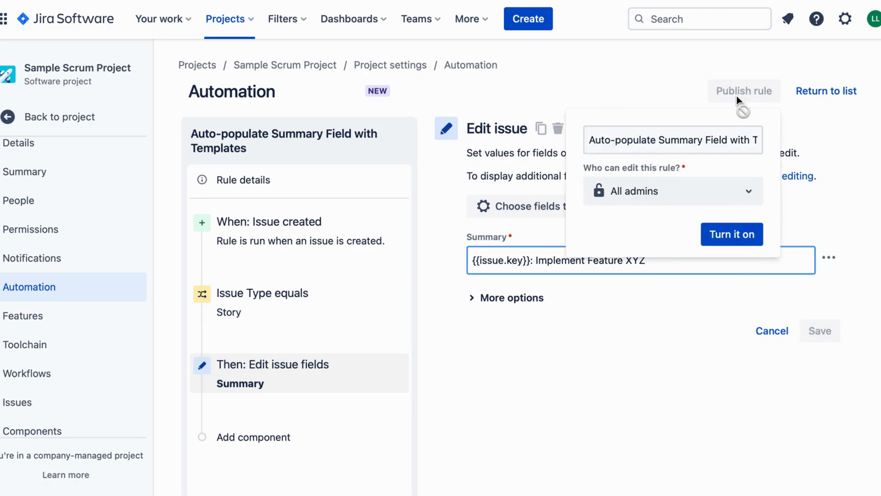
{"action": "mouse_move", "coordinate": [749, 243]}
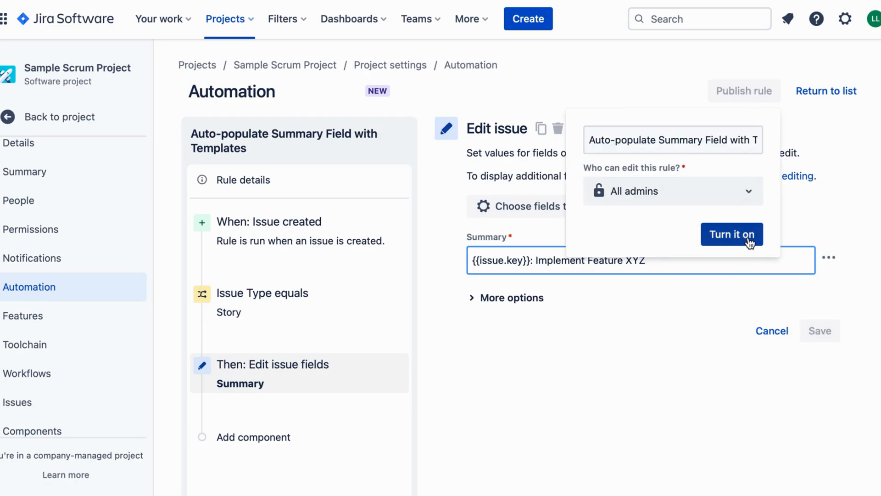
{"action": "left_click", "coordinate": [731, 234]}
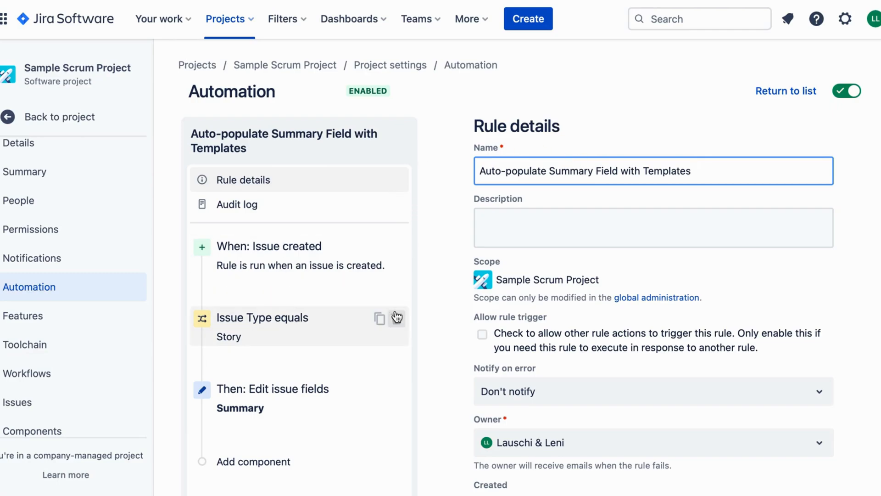
{"action": "mouse_move", "coordinate": [397, 316]}
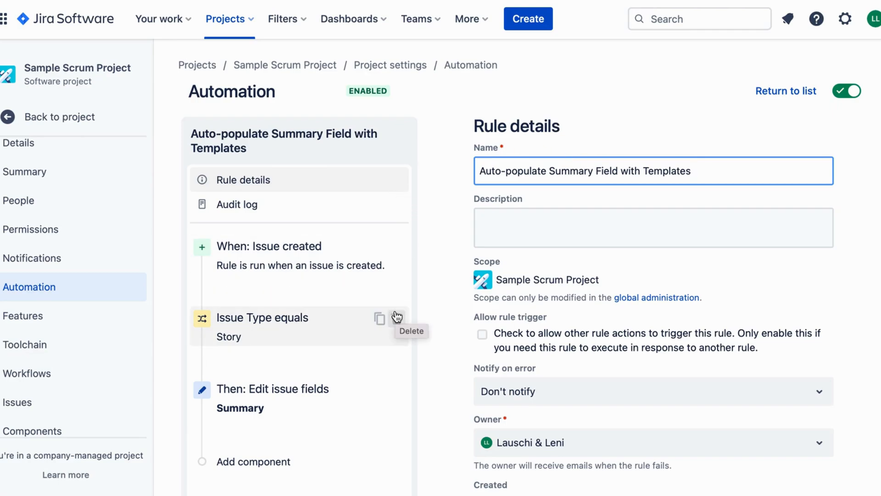